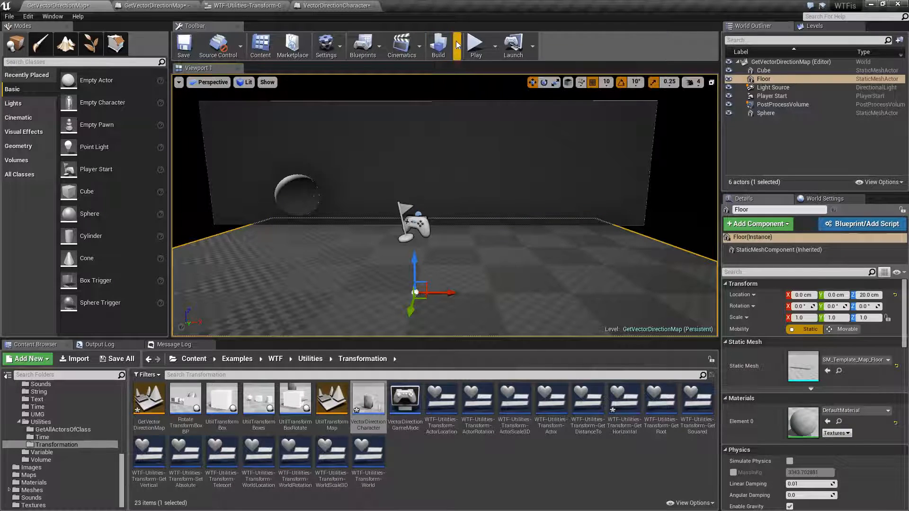
- Play the level briefly, stop it, and bring up the character blueprint
click(475, 42)
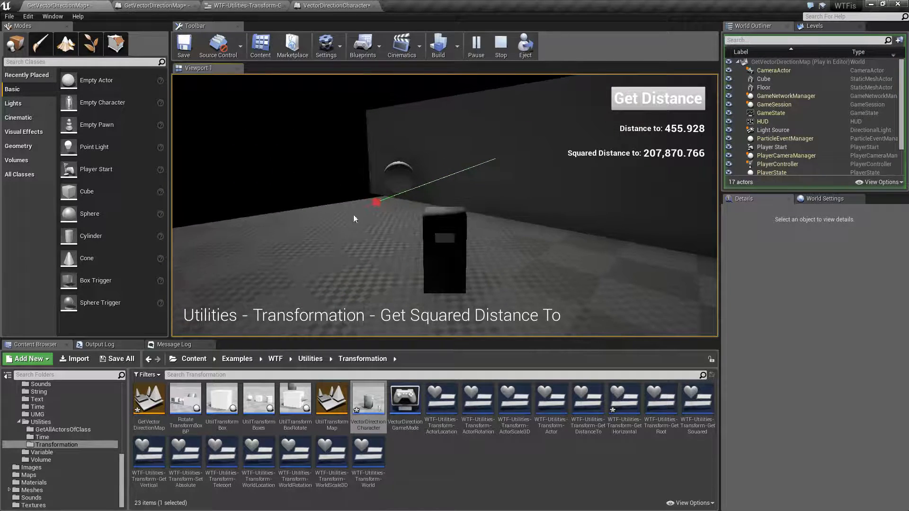
mouse_move(372, 219)
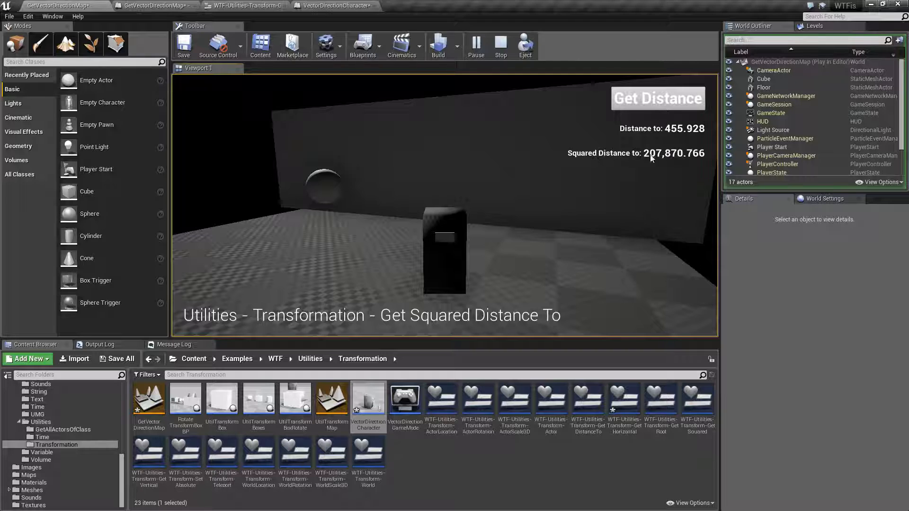
click(500, 45)
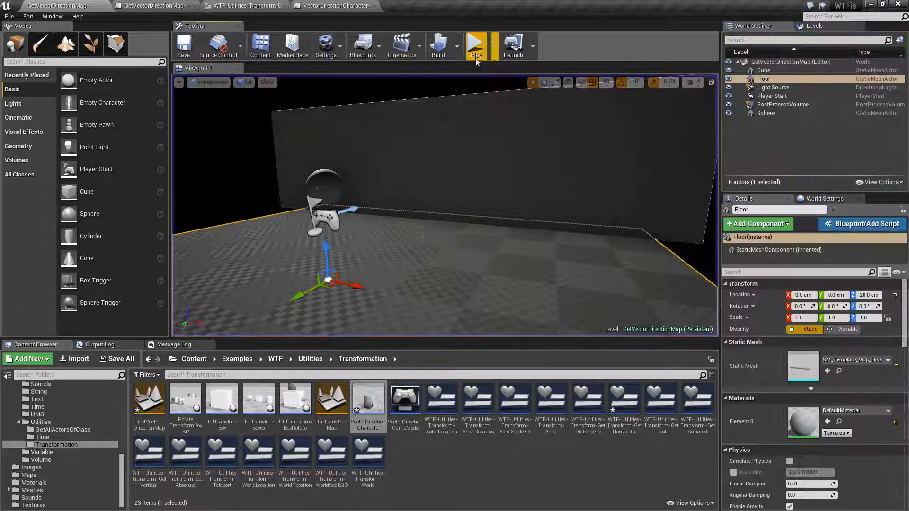
click(336, 5)
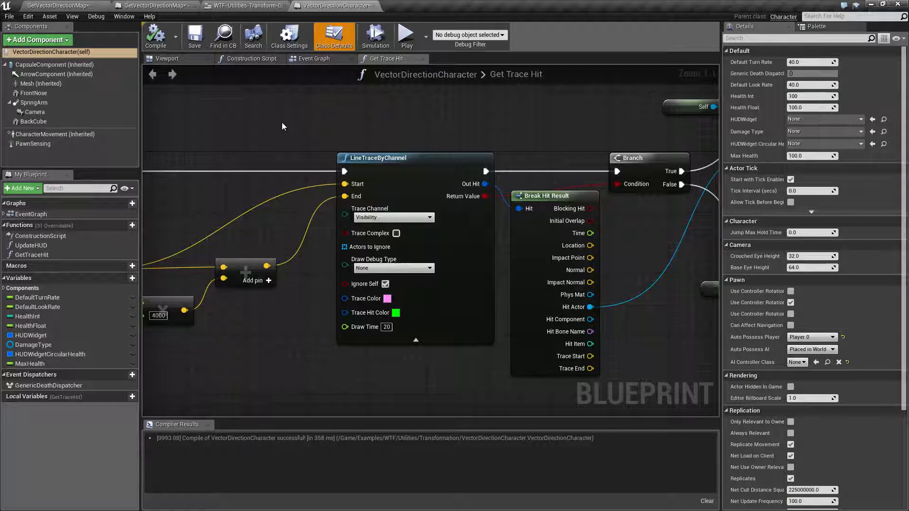
- In the distance widget graph, search all actions for 'squared distance', beyond the current context
click(242, 5)
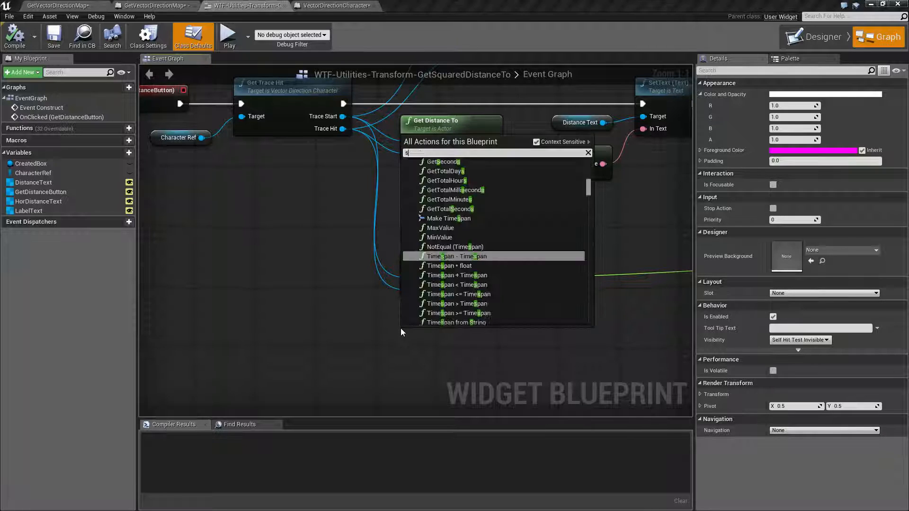
text(squared distance)
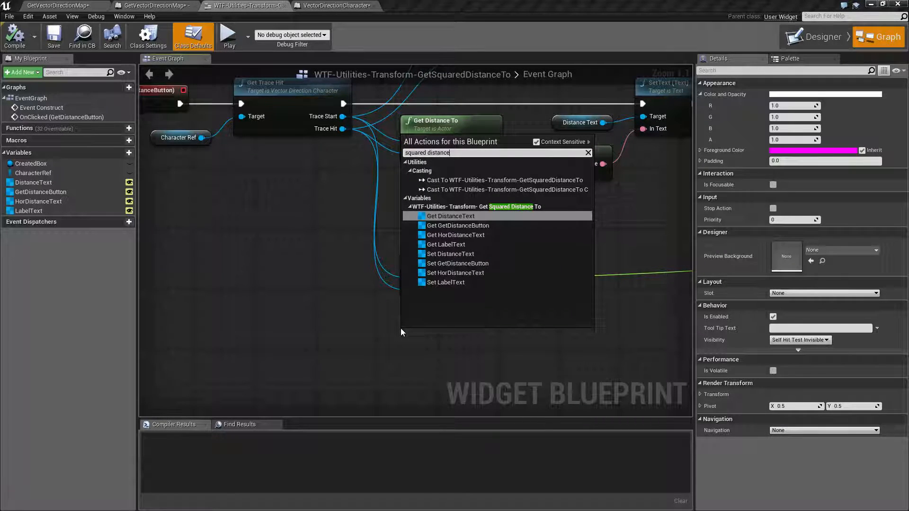
mouse_move(597, 146)
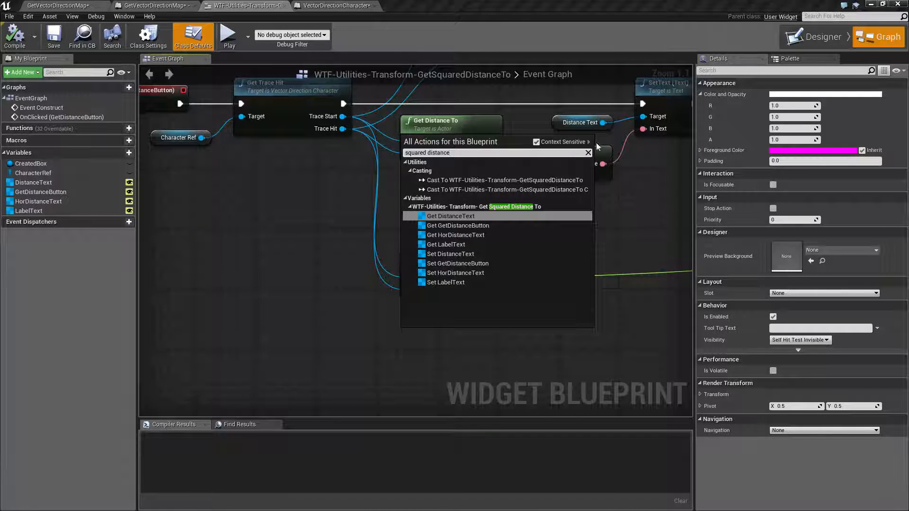
click(535, 142)
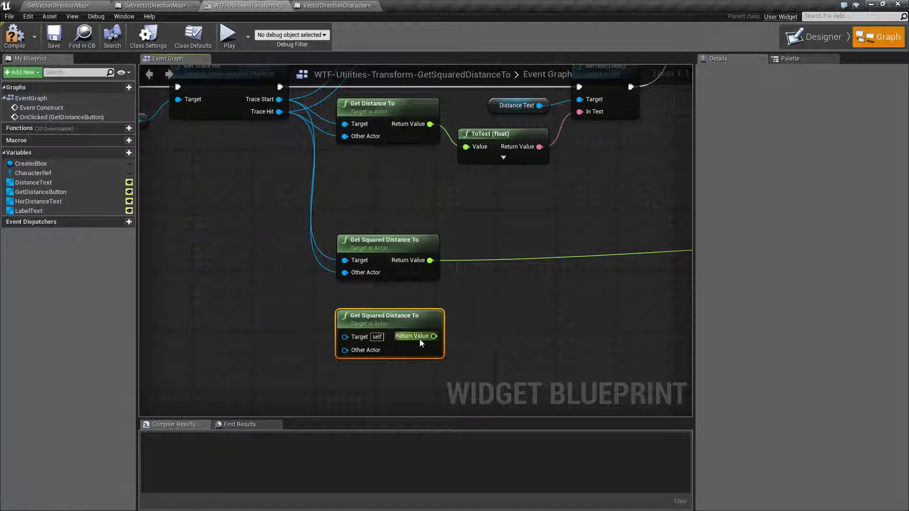
mouse_move(416, 306)
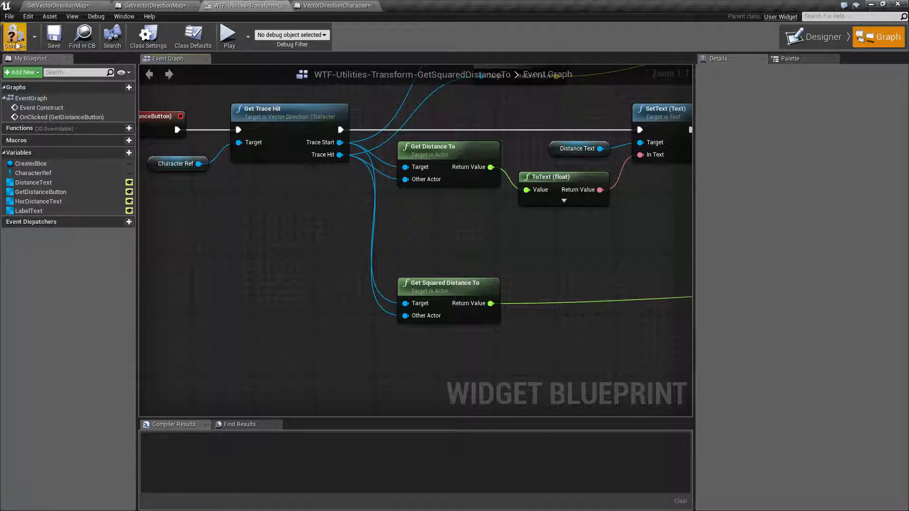
- Compile the distance widget blueprint and return to the GetVectorDirectionMap level
click(15, 34)
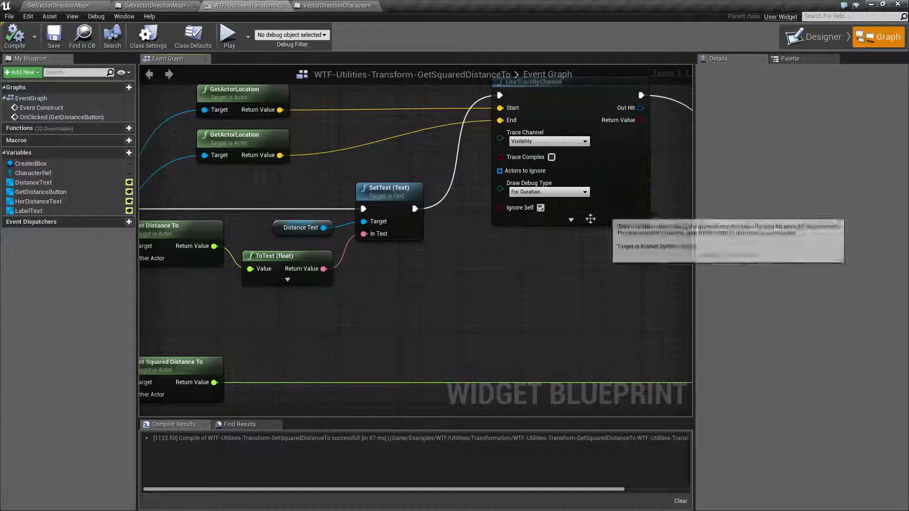
click(570, 219)
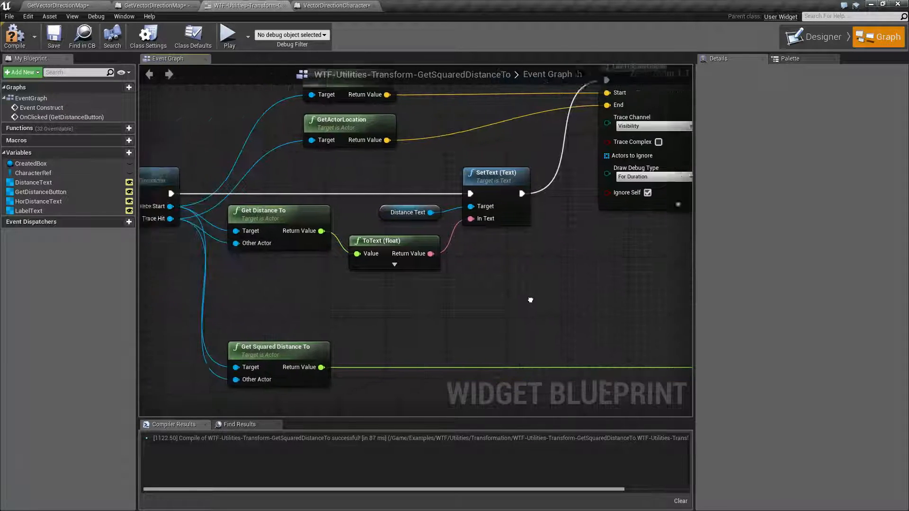
click(52, 5)
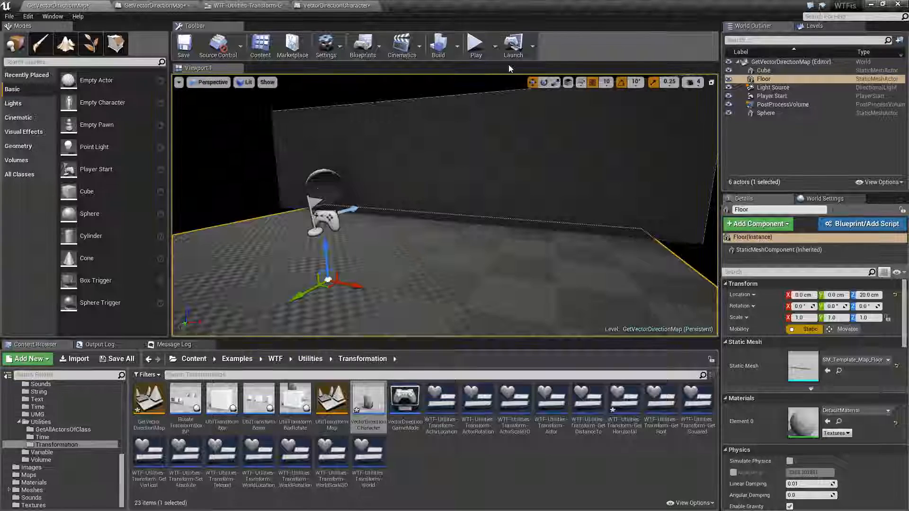
- Play the level to show distance 455.928 and squared distance 207,870.766
click(476, 43)
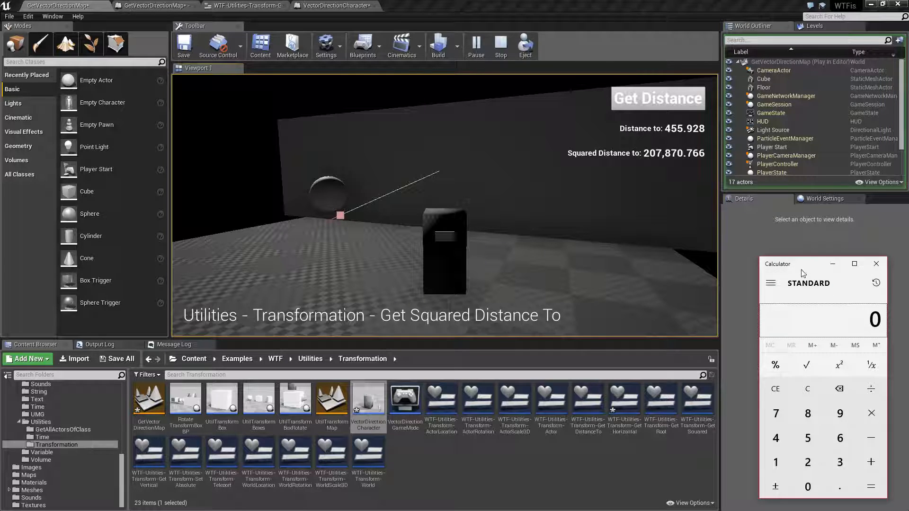
- Square 455.928 in Calculator to get 207,870.341184, re-measure in game, then stop play
click(839, 412)
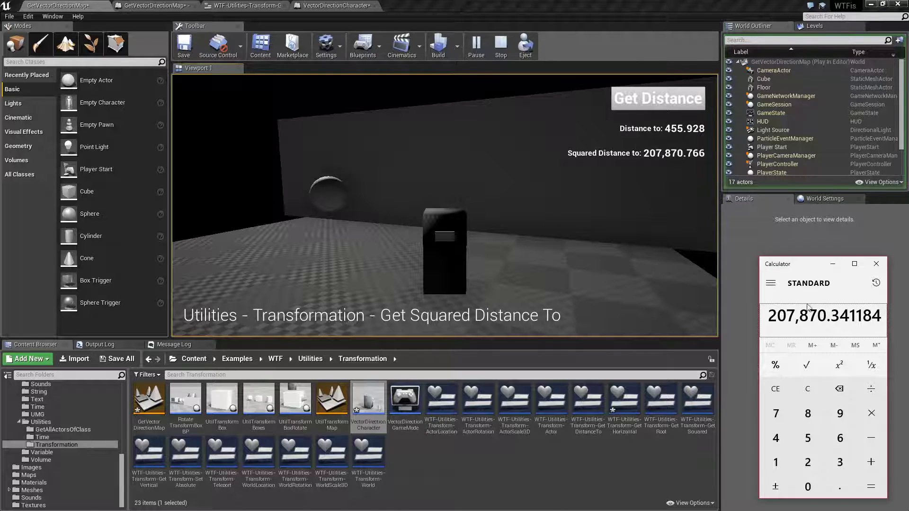
mouse_move(704, 154)
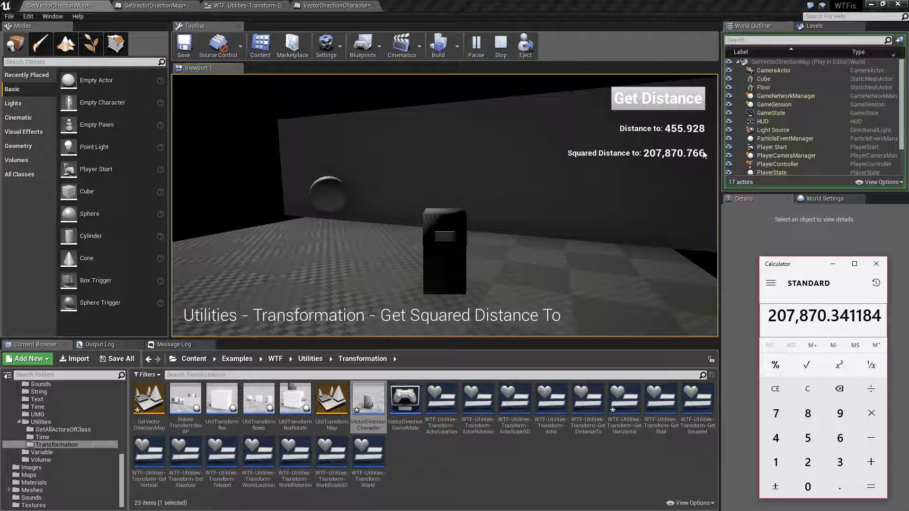
mouse_move(886, 276)
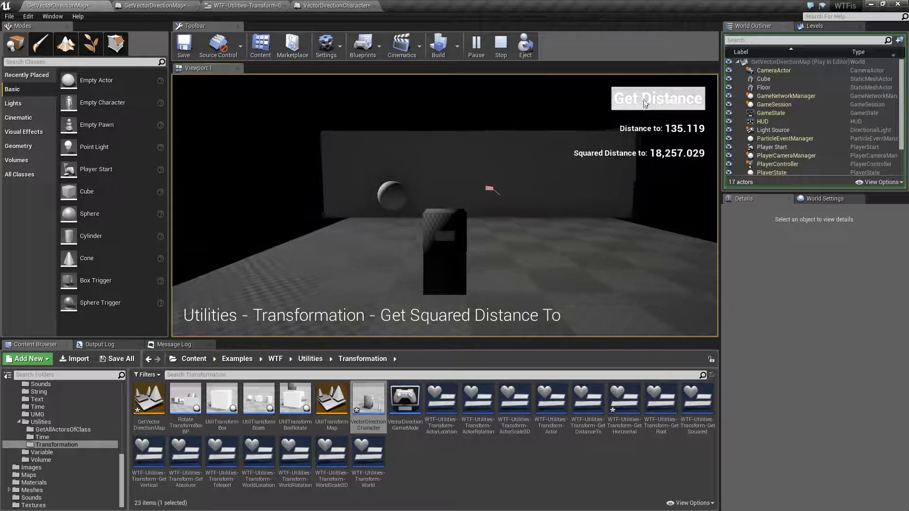
click(500, 45)
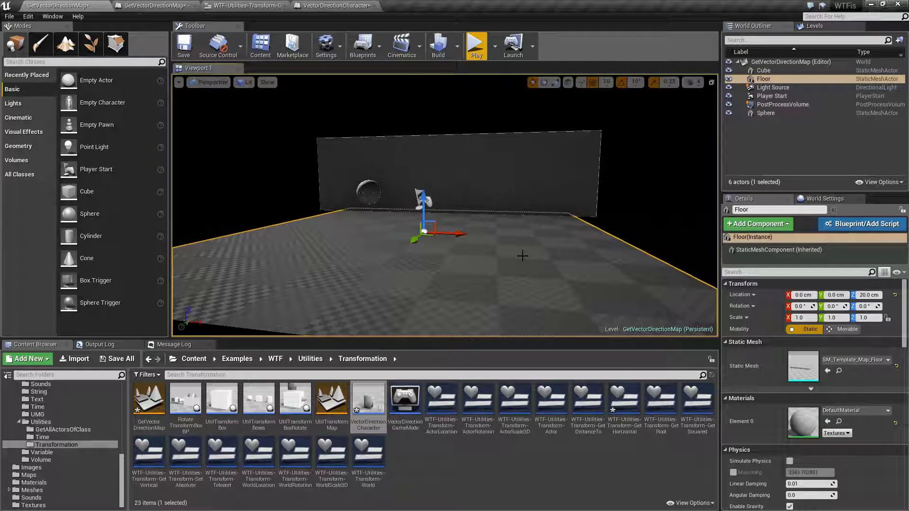
click(332, 5)
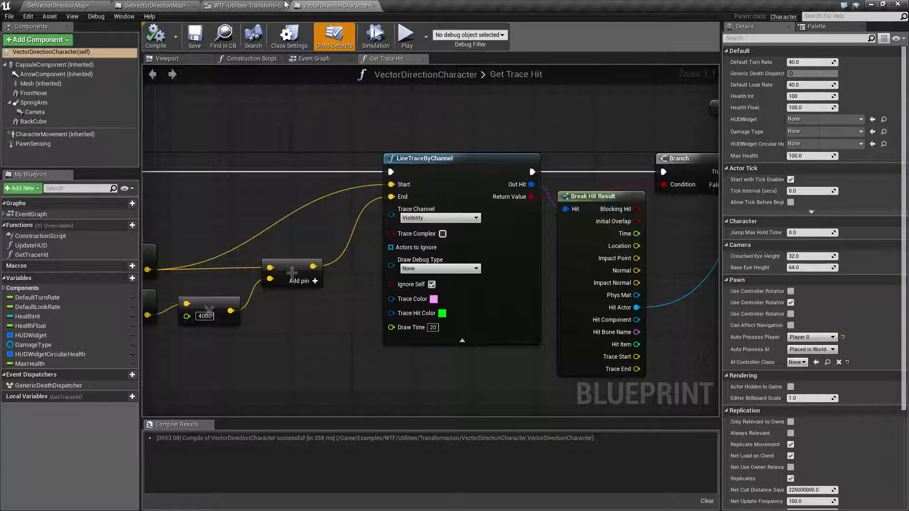
- Show the widget graph's Get Squared Distance To node wired from Get Trace Hit
click(244, 5)
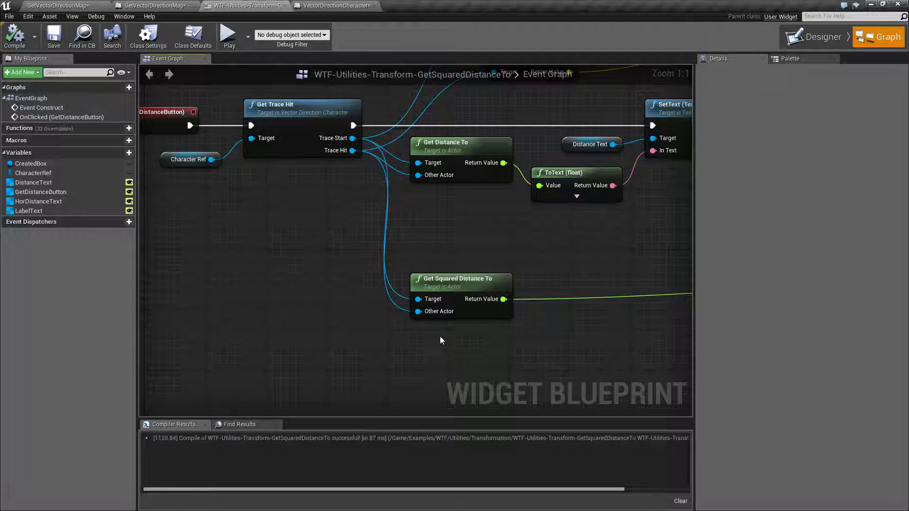
mouse_move(431, 294)
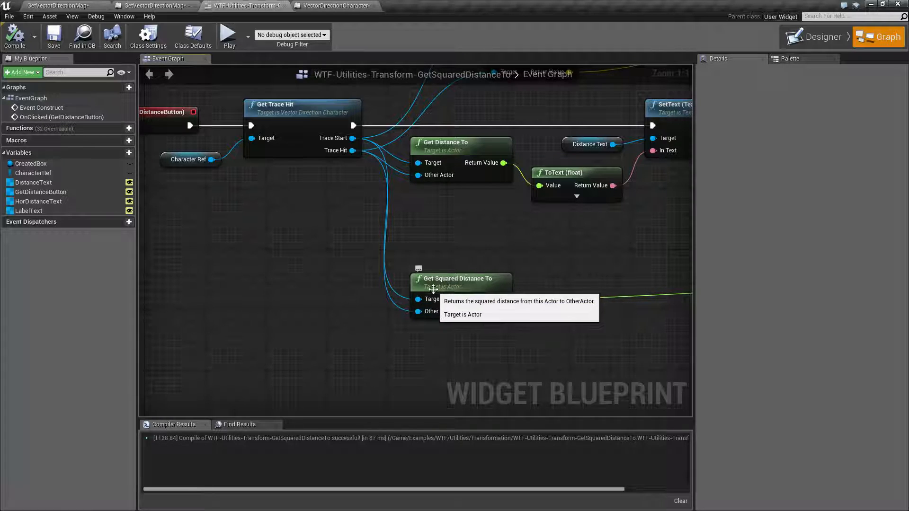
mouse_move(438, 353)
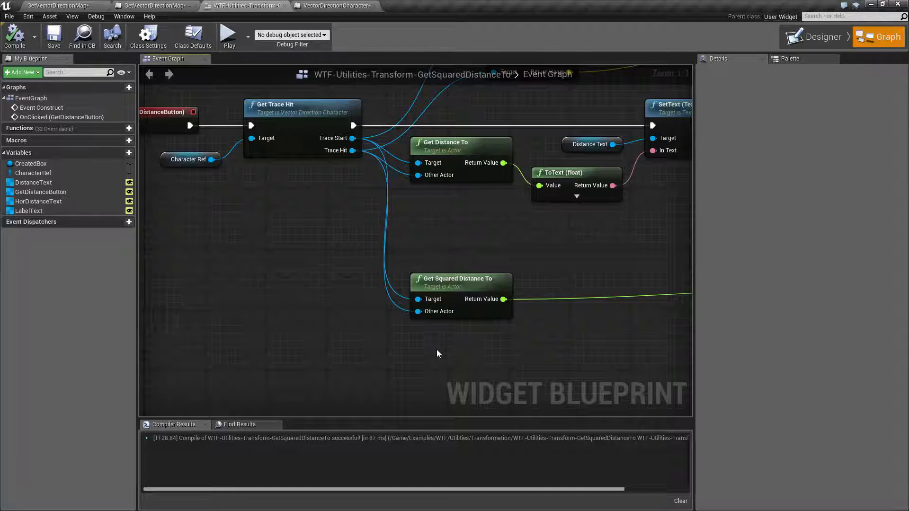
mouse_move(66, 3)
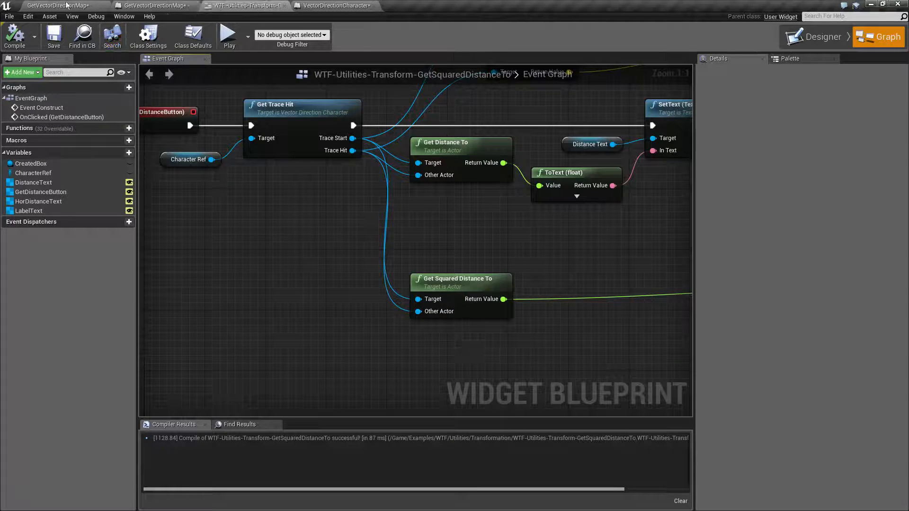
click(53, 4)
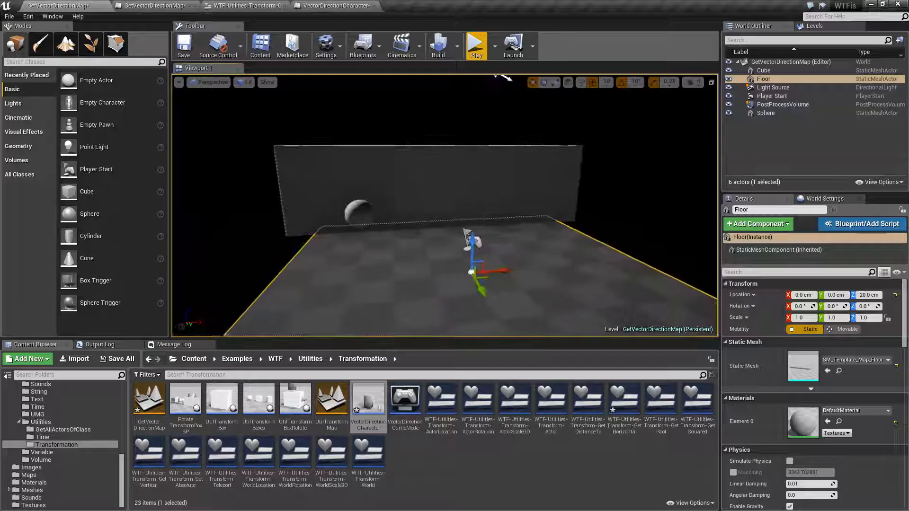
click(762, 70)
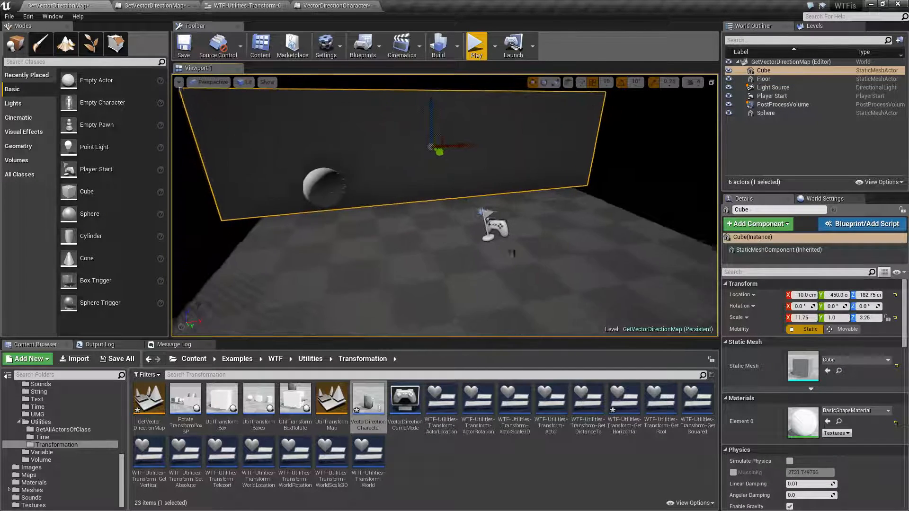
click(334, 5)
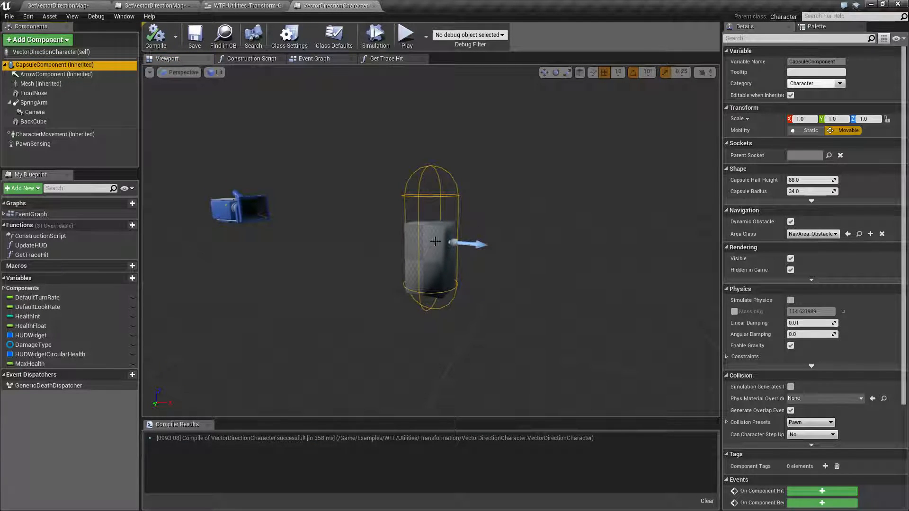
click(243, 6)
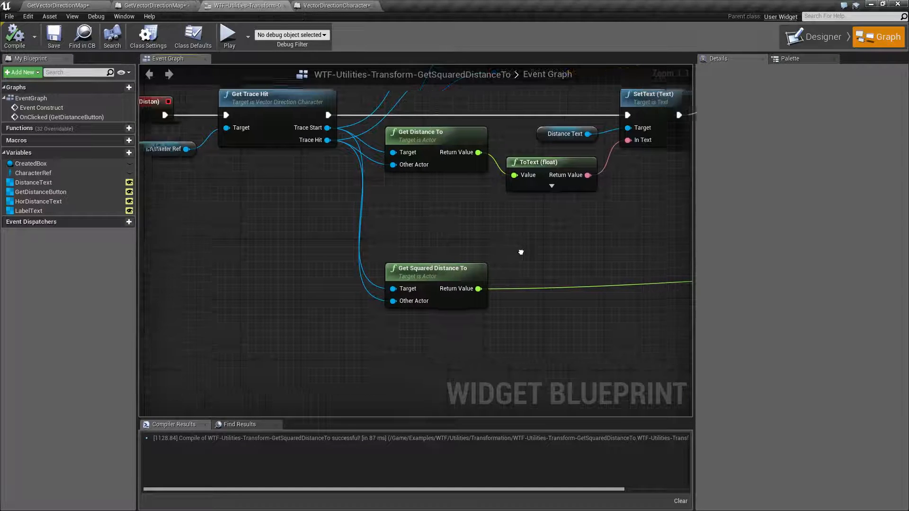